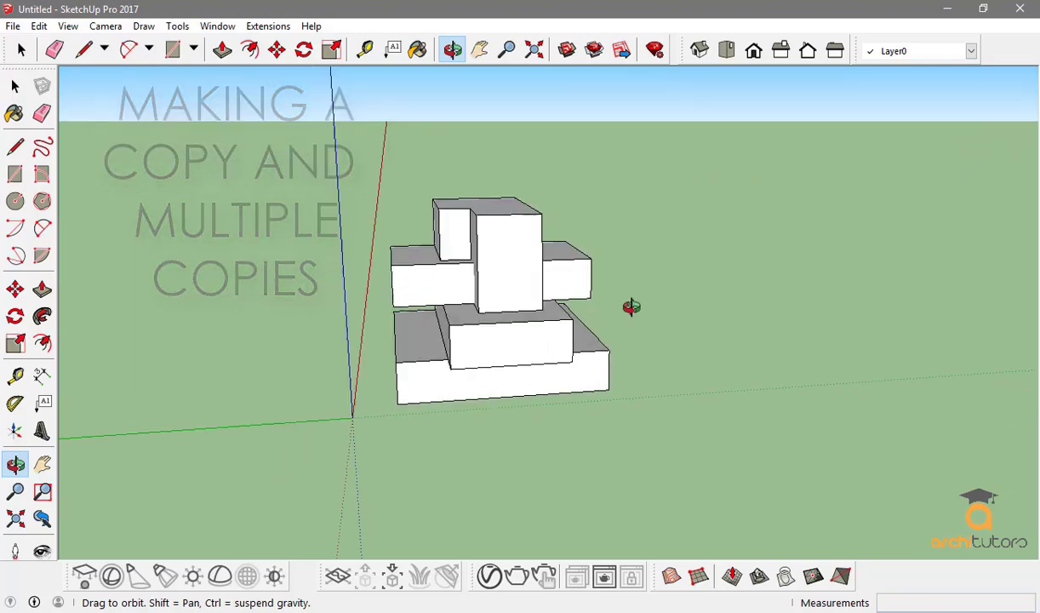
Step: Orbit around the stepped block model, then return to the Select tool
left_click_drag(631, 307, 456, 287)
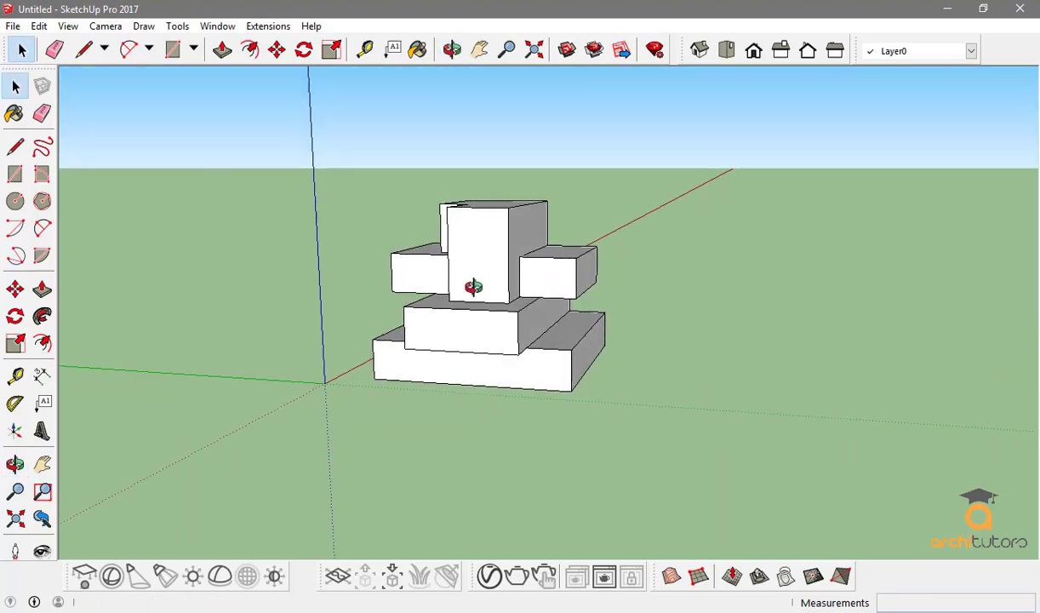
left_click(21, 86)
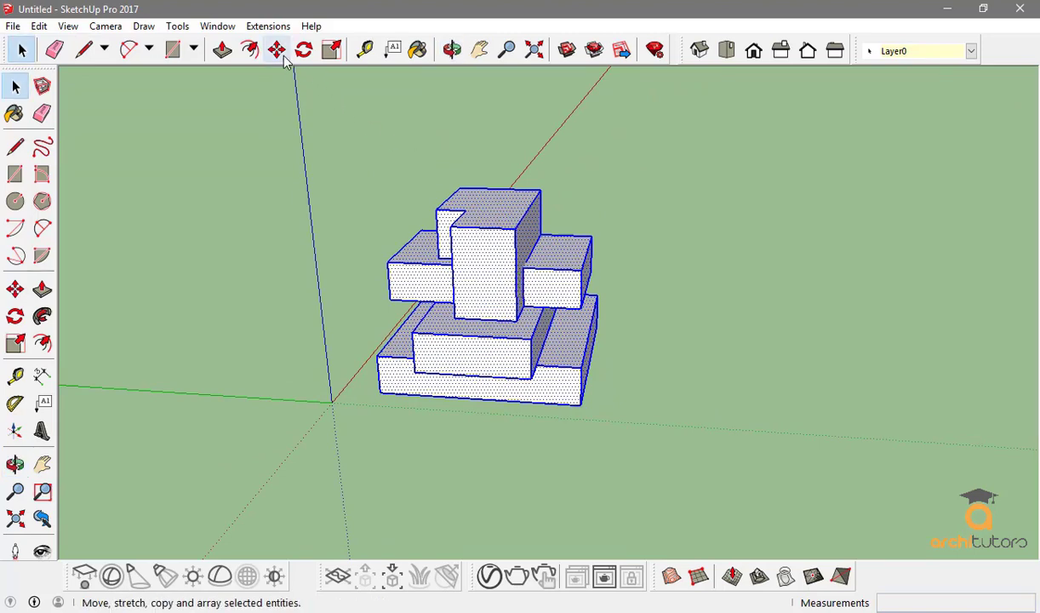
mouse_move(277, 50)
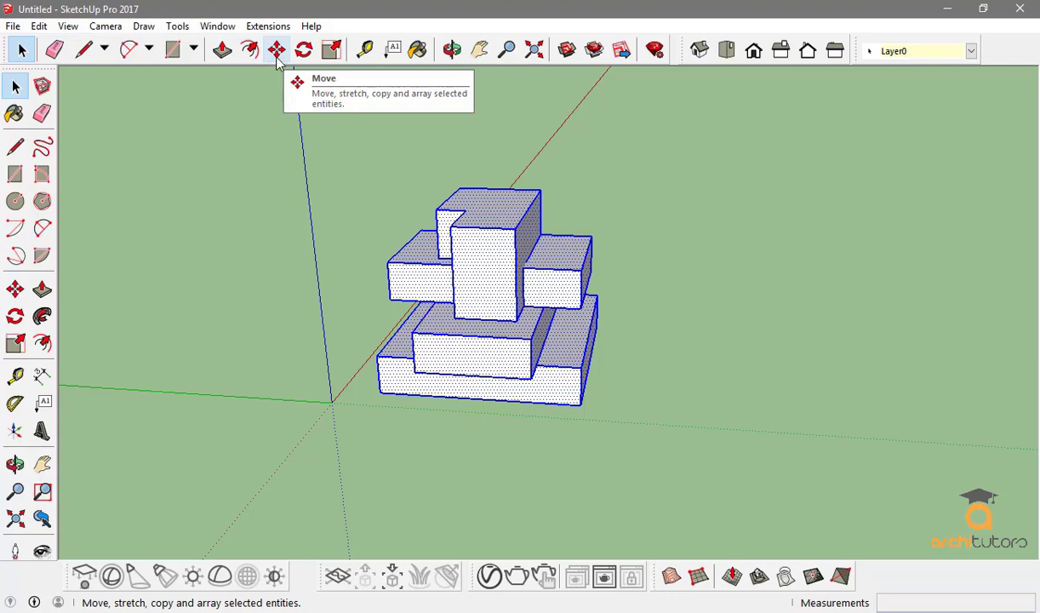
Step: Start the Move tool to copy the selected block model along the green axis
left_click(276, 49)
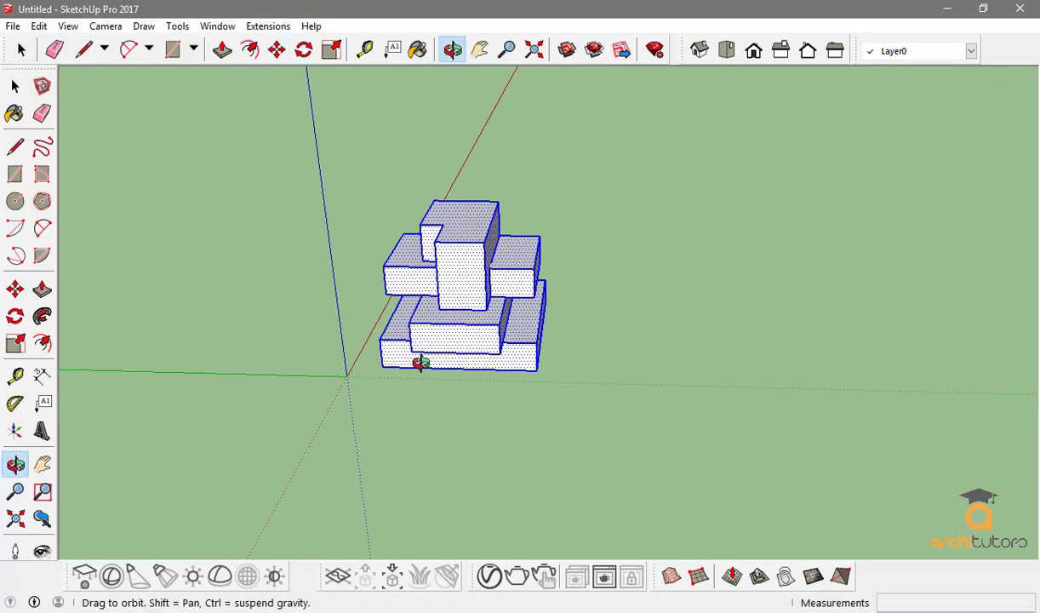
left_click(276, 48)
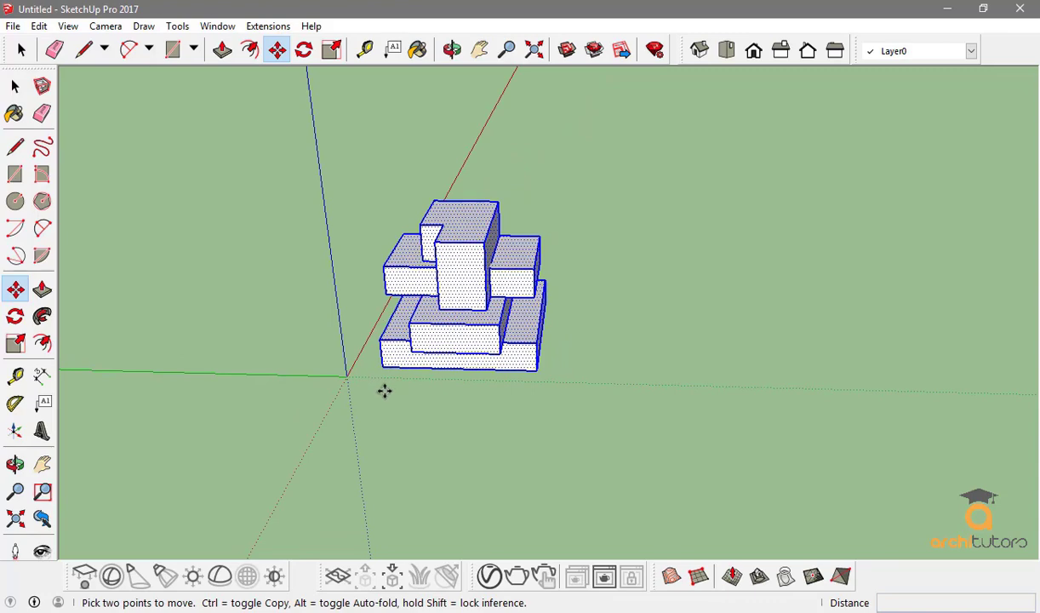
mouse_move(389, 394)
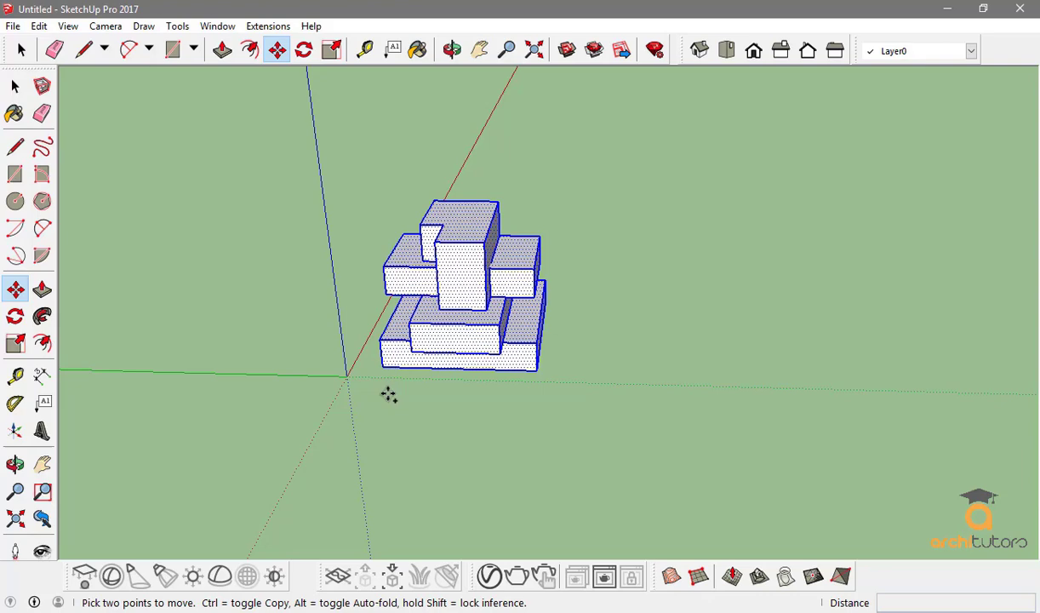
mouse_move(384, 395)
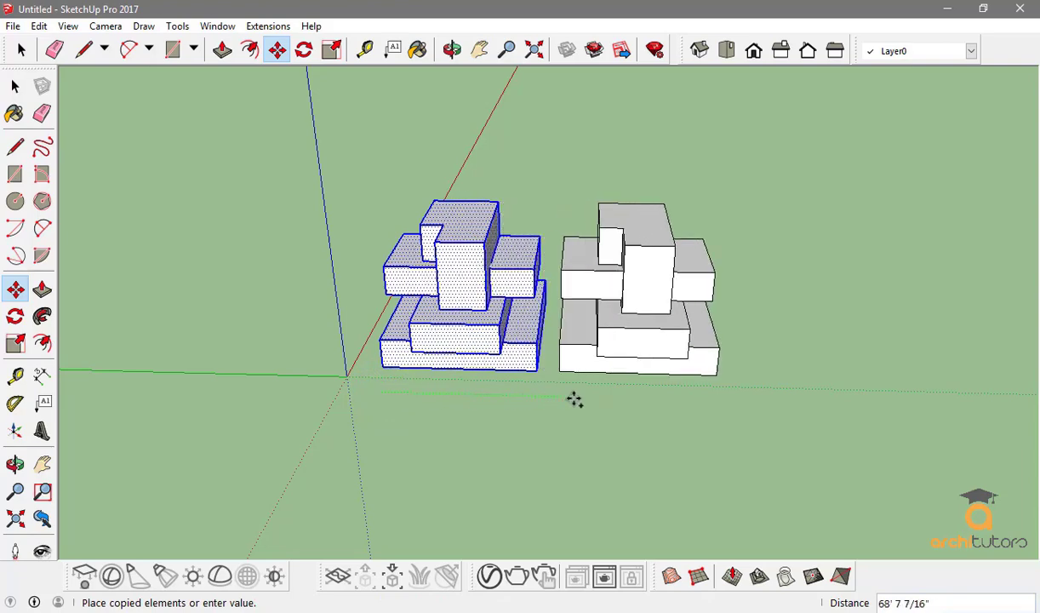
Step: Place a copy of the block model 100 along the green axis
left_click_drag(574, 400, 690, 348)
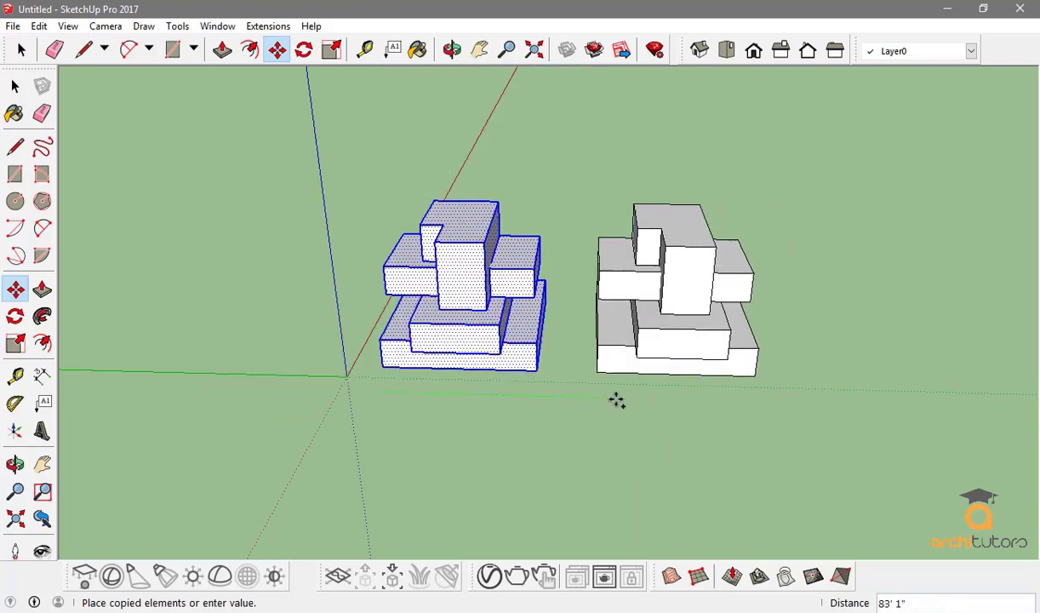
left_click_drag(617, 400, 673, 411)
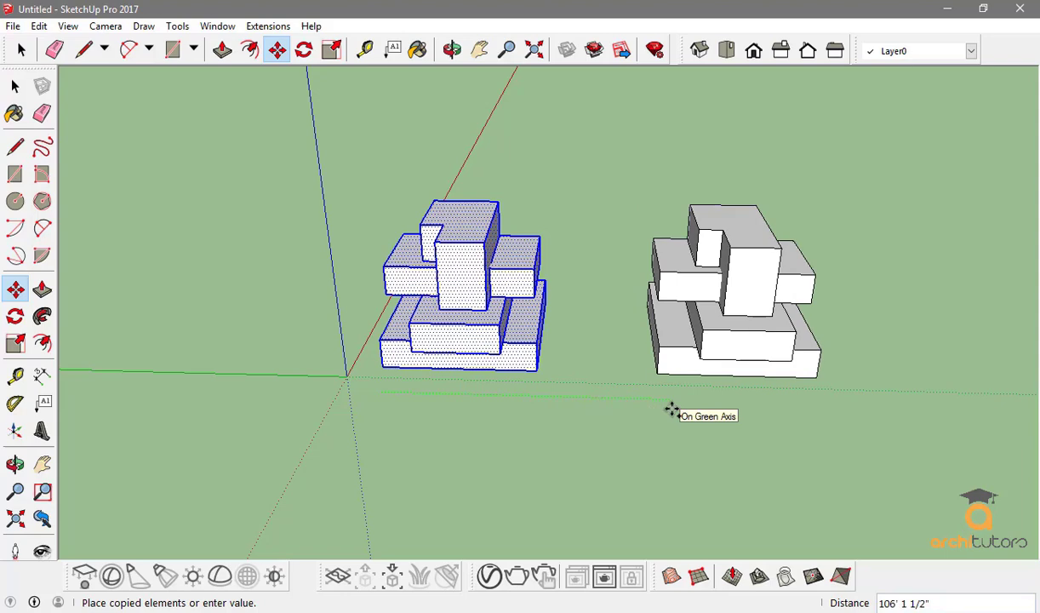
type("100")
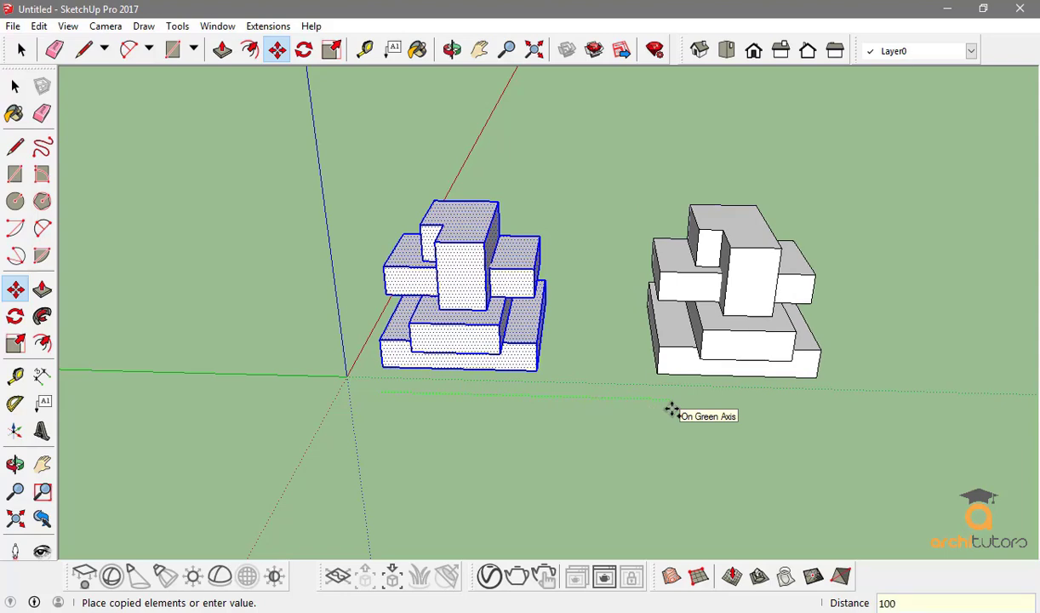
mouse_move(673, 412)
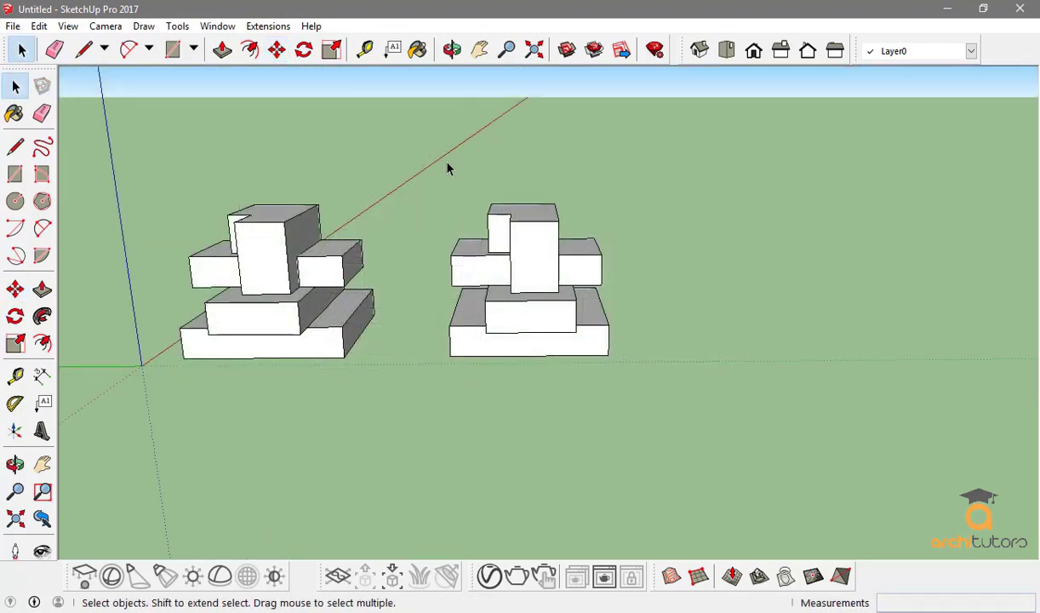
Step: Copy the second block model 150' farther along the green axis
left_click(535, 368)
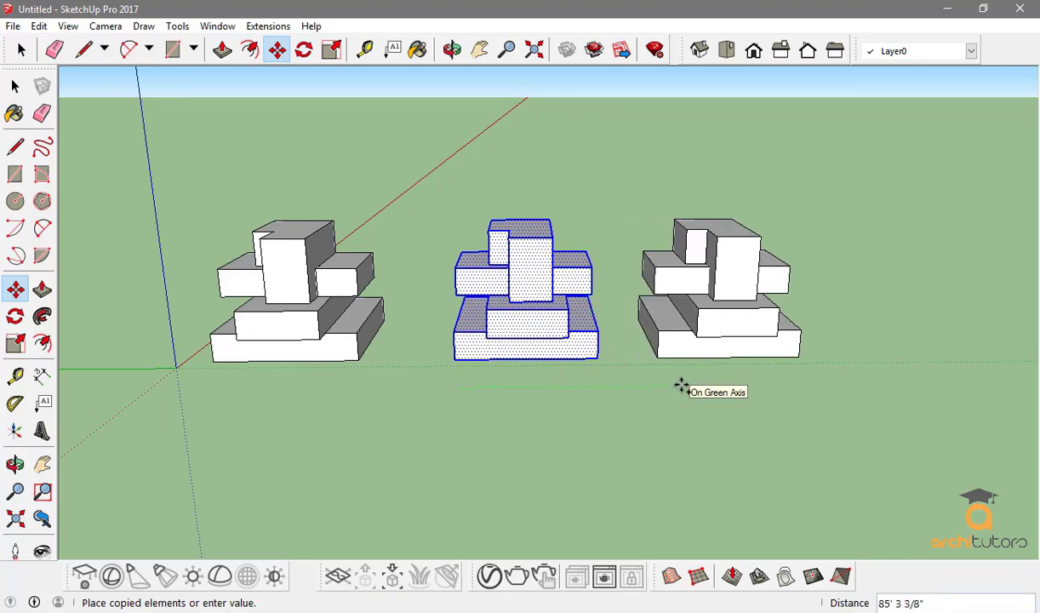
type("150'")
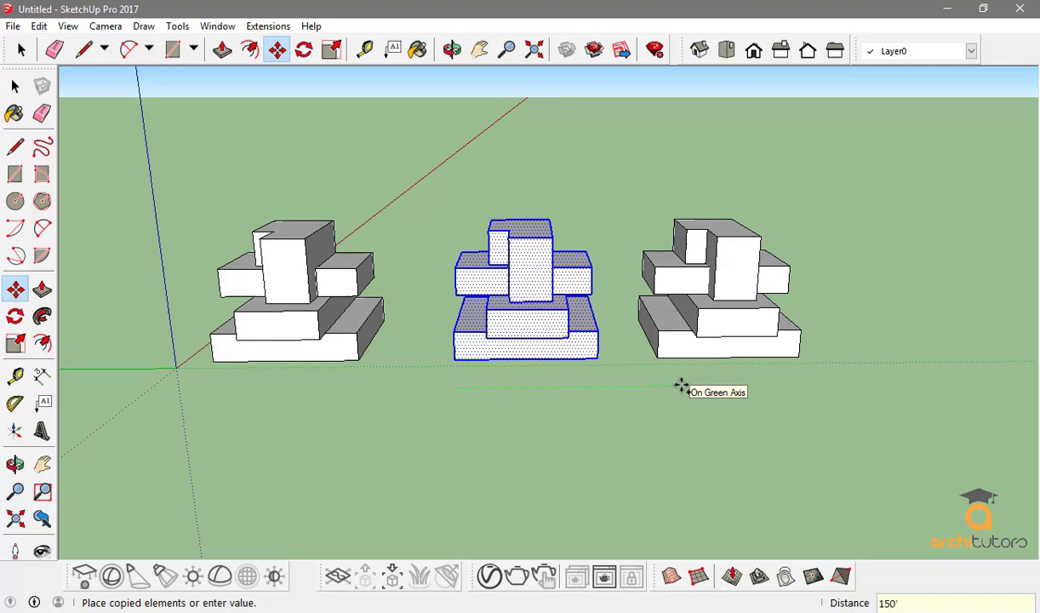
mouse_move(681, 386)
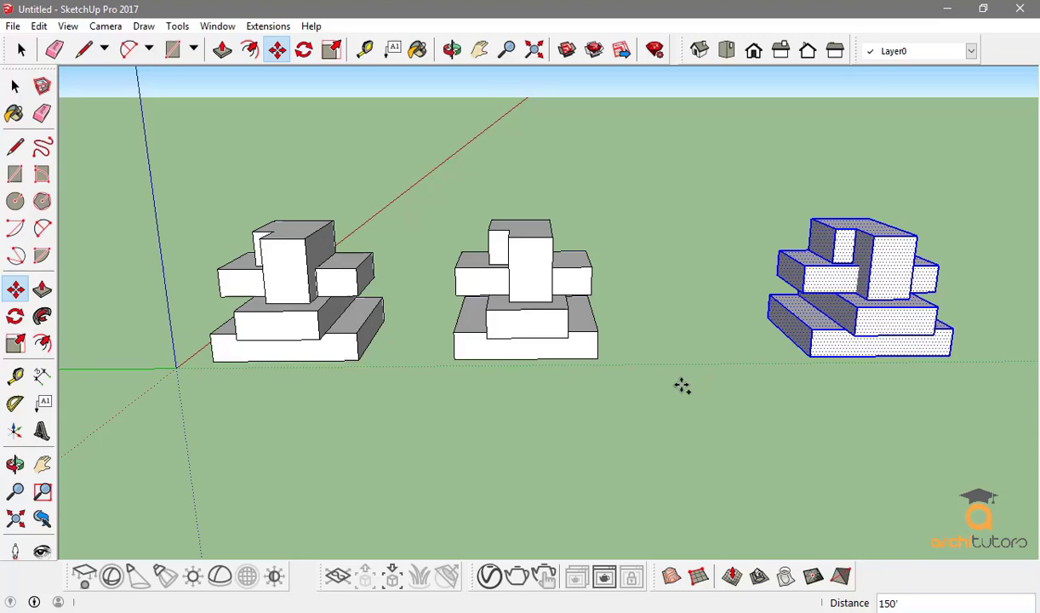
Step: Enter a multiple-copy count of 5 for the newest block model
type("5")
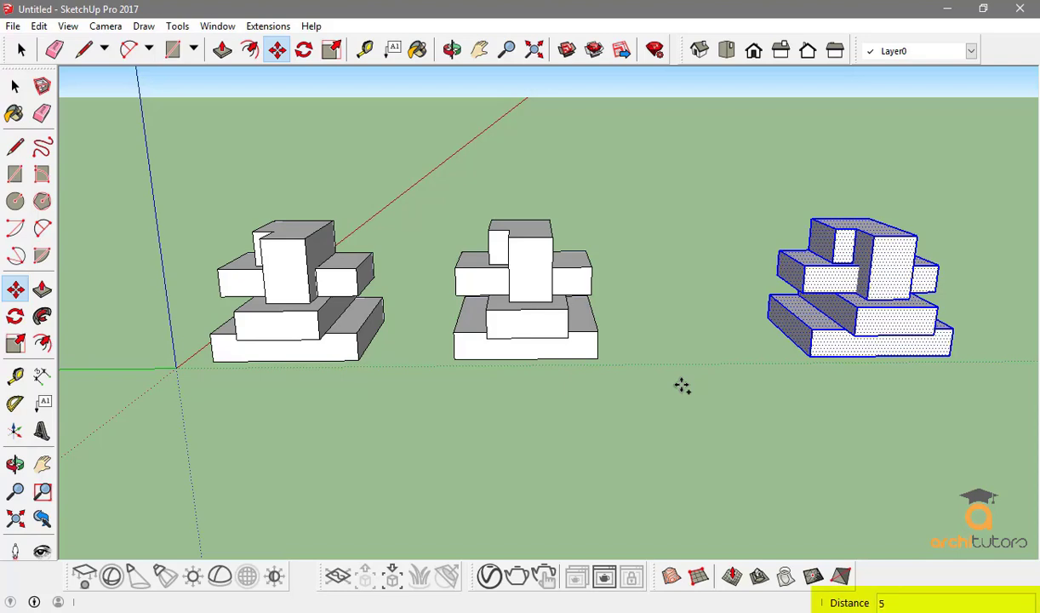